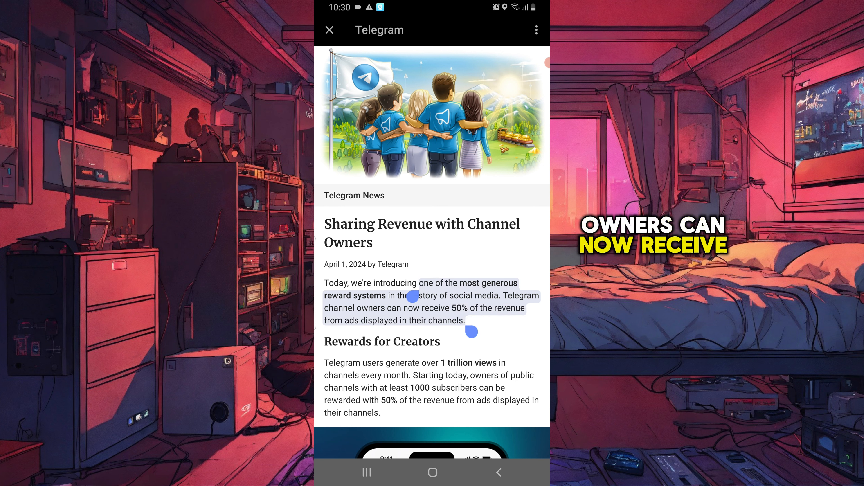
Step: Leave the revenue-sharing article and return to the Solved4You Official Channel feed
left_click(422, 295)
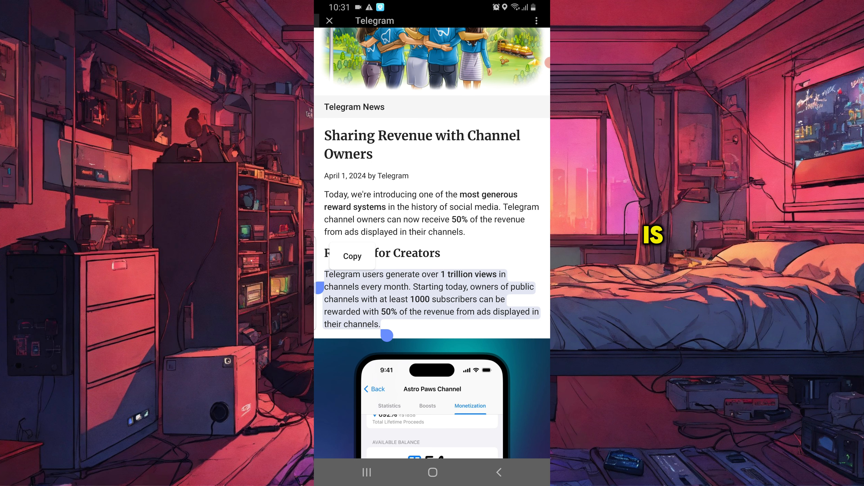
scroll("down", 3)
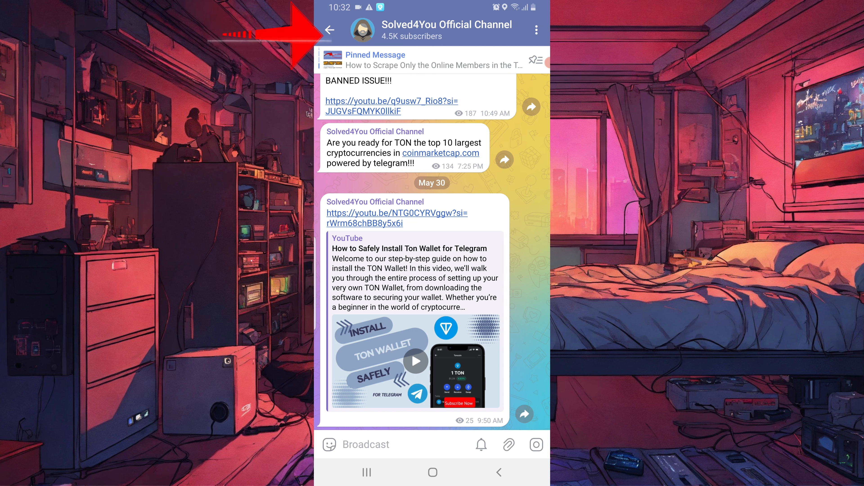
Step: Reach the Solved4You channel's Statistics page showing 4.5K followers and the growth chart
left_click(446, 29)
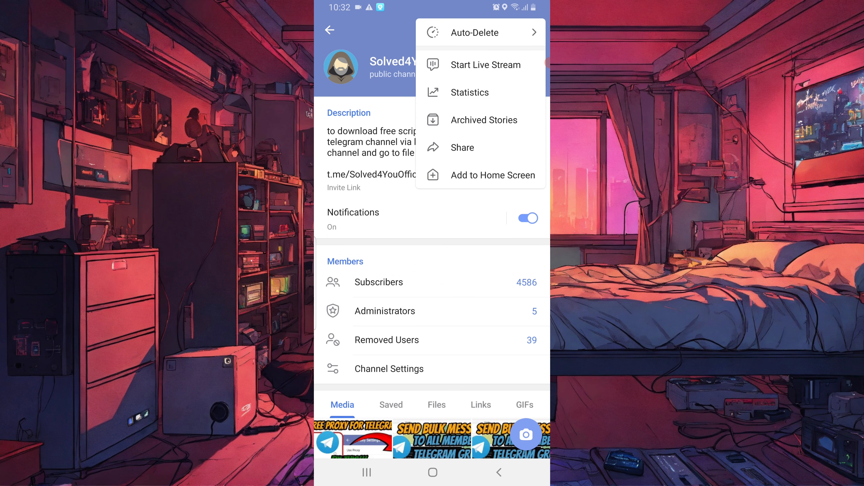
left_click(468, 92)
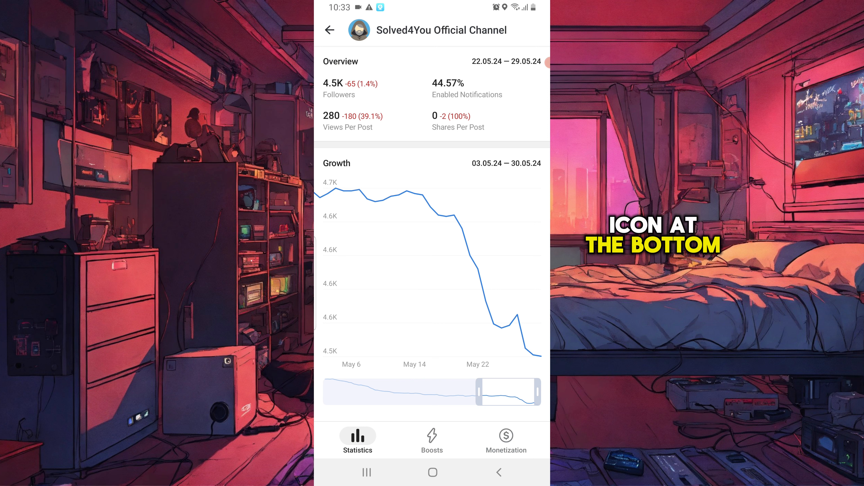
Step: Switch the statistics screen to the Monetization section with the Earn From Your Channel explainer
left_click(505, 437)
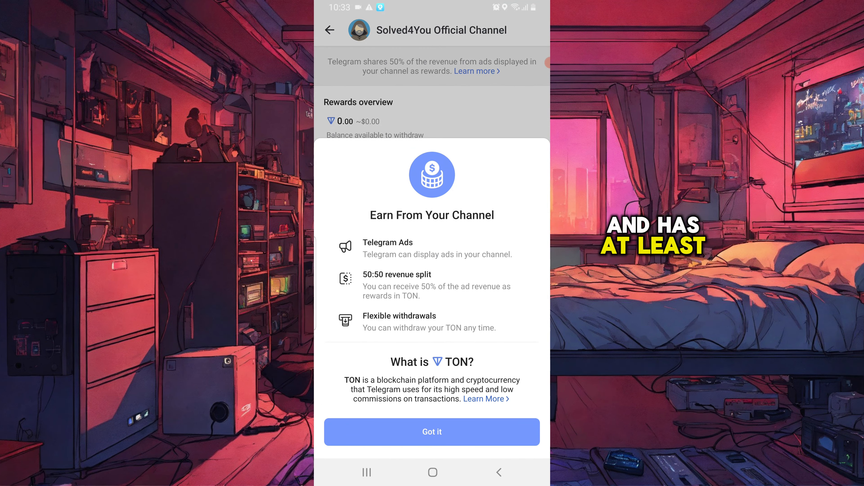
Step: Dismiss the Earn From Your Channel sheet with Got it, revealing zero rewards and 0.00 TON balance
left_click(432, 431)
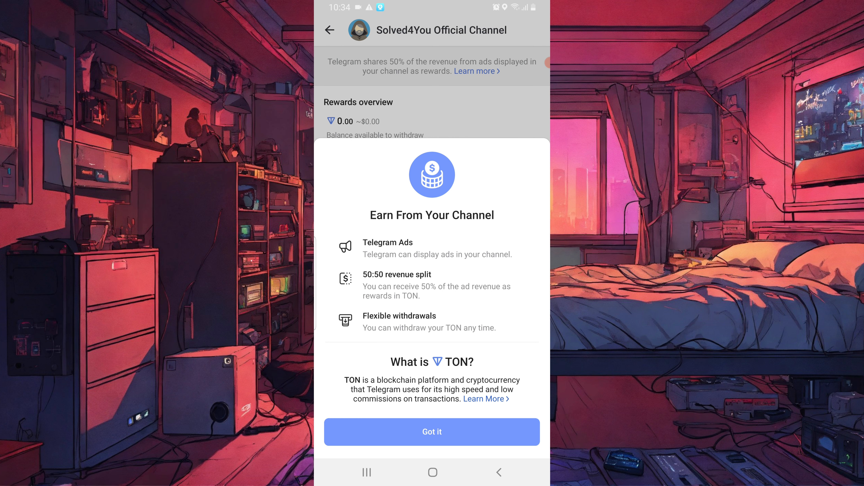
left_click(432, 432)
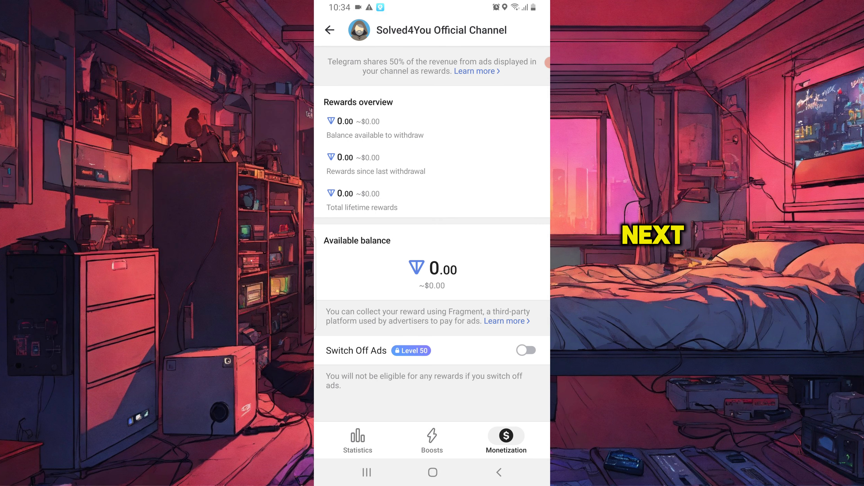